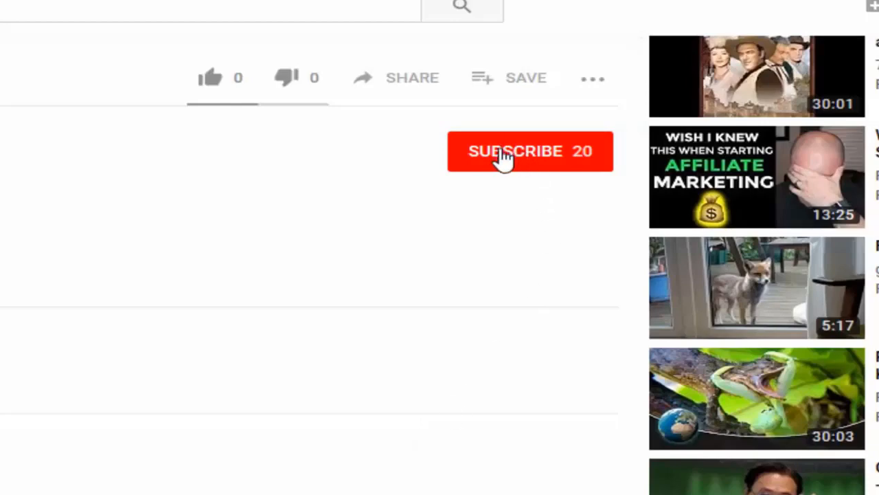
Step: Subscribe to the channel from the video page
{"action": "left_click", "coordinate": [522, 151]}
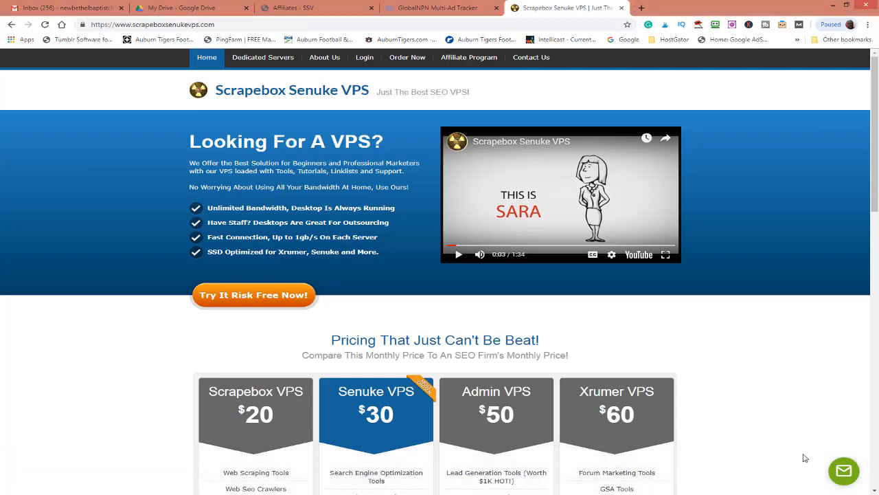
{"action": "mouse_move", "coordinate": [776, 414]}
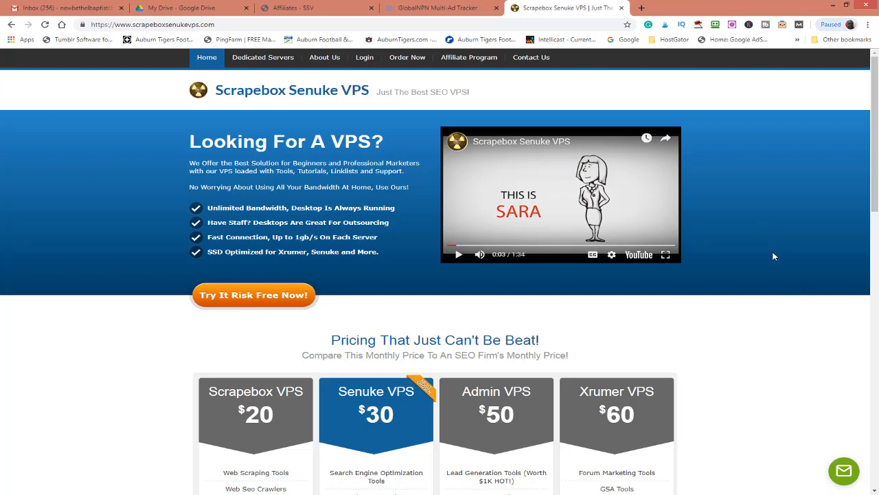
Step: Scroll down to the 'Pricing That Just Can't Be Beat!' table of four VPS plans
{"action": "scroll", "scroll_direction": "down", "scroll_amount": 3}
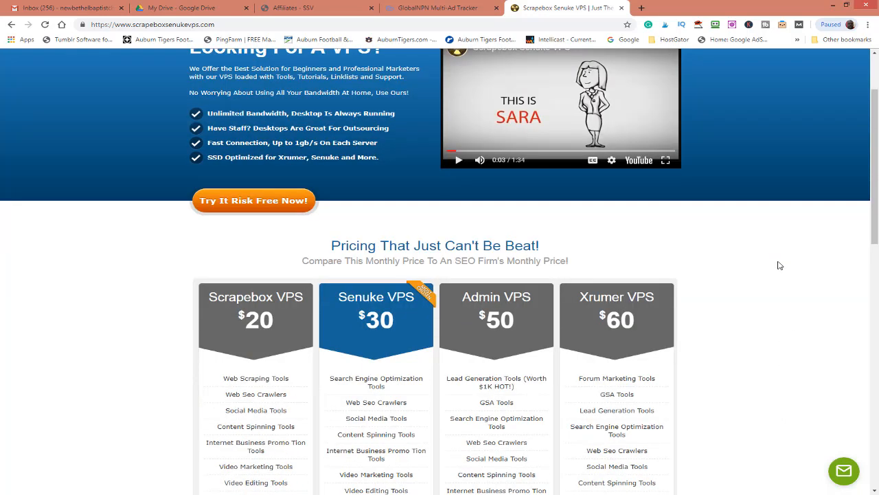
{"action": "scroll", "scroll_direction": "down", "scroll_amount": 3}
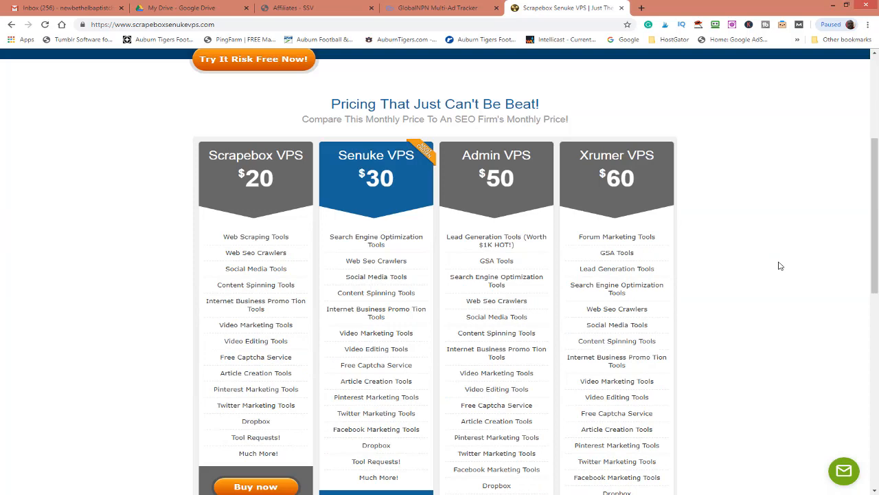
{"action": "scroll", "scroll_direction": "down", "scroll_amount": 3}
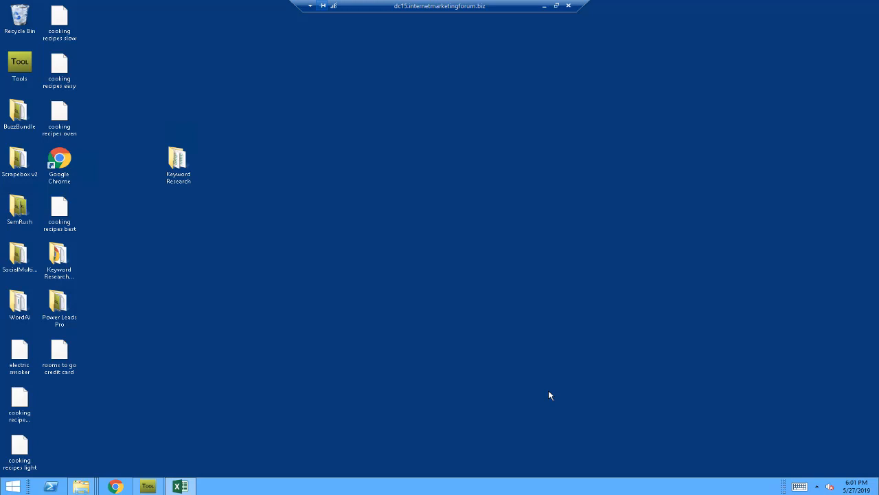
{"action": "mouse_move", "coordinate": [783, 457]}
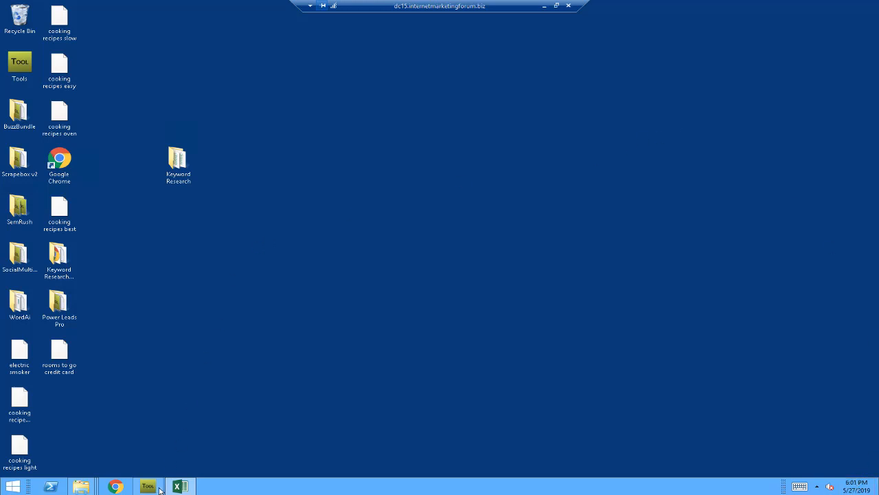
{"action": "left_click", "coordinate": [149, 486]}
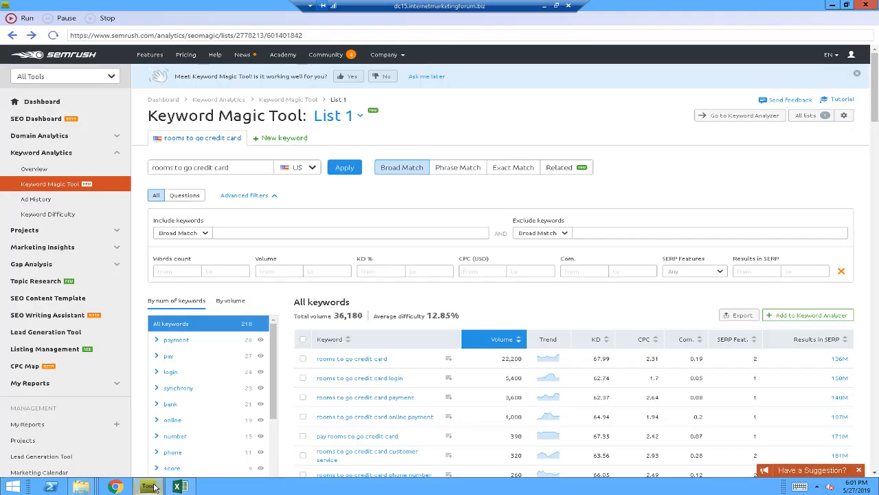
{"action": "mouse_move", "coordinate": [765, 144]}
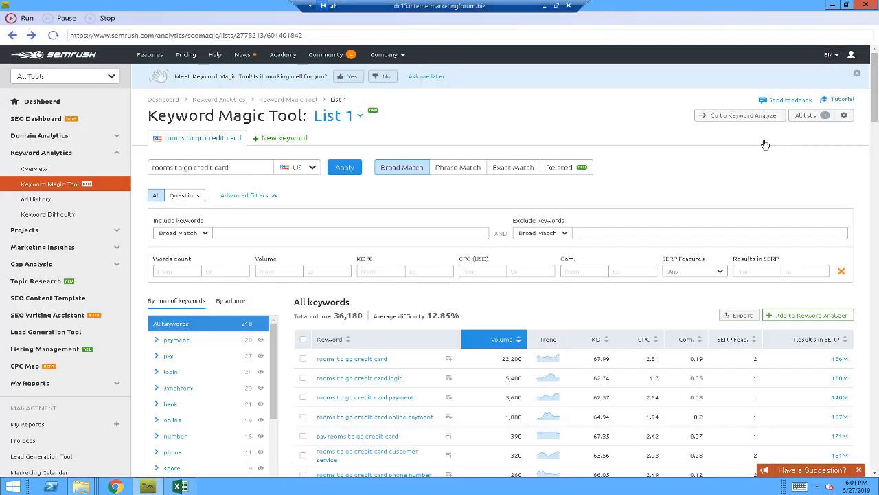
{"action": "mouse_move", "coordinate": [763, 146]}
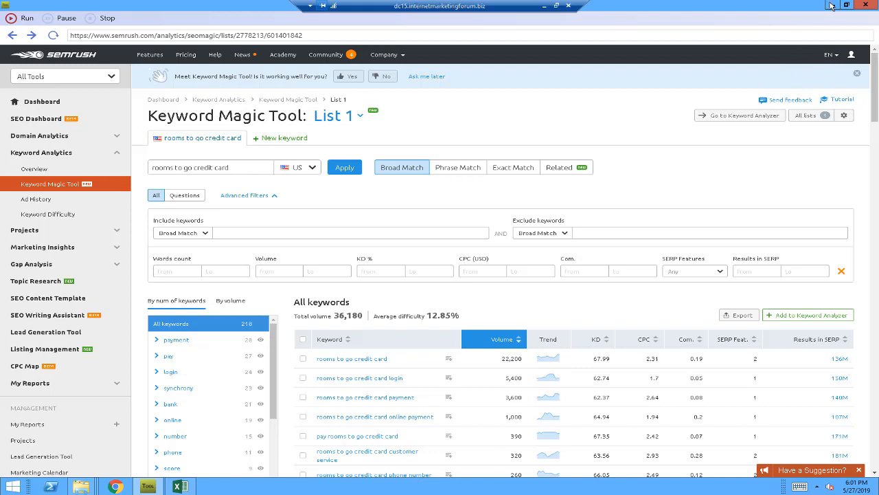
{"action": "mouse_move", "coordinate": [832, 5]}
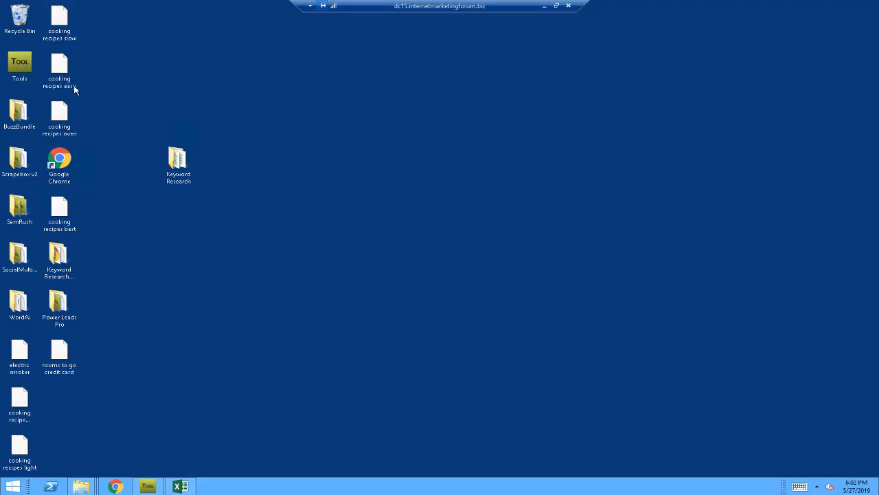
Step: Open the Tools folder, look inside SENuke Tools, return, and open Main Tools
{"action": "double_click", "coordinate": [19, 61]}
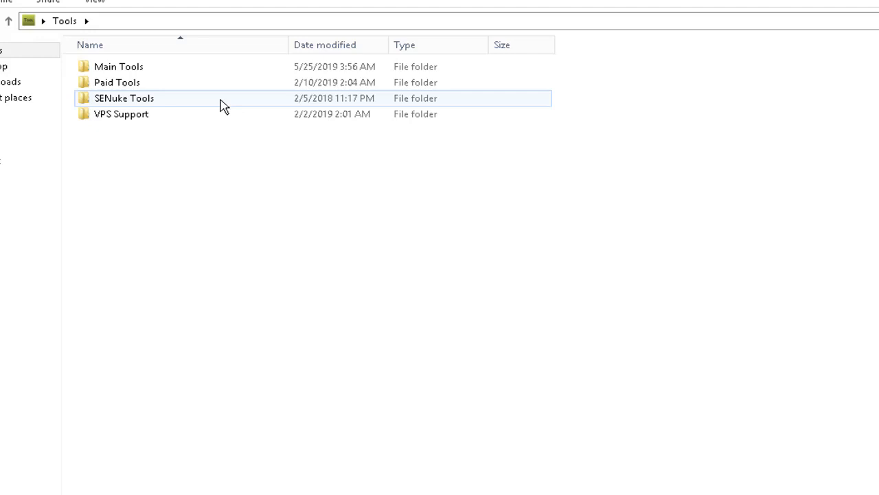
{"action": "mouse_move", "coordinate": [118, 82]}
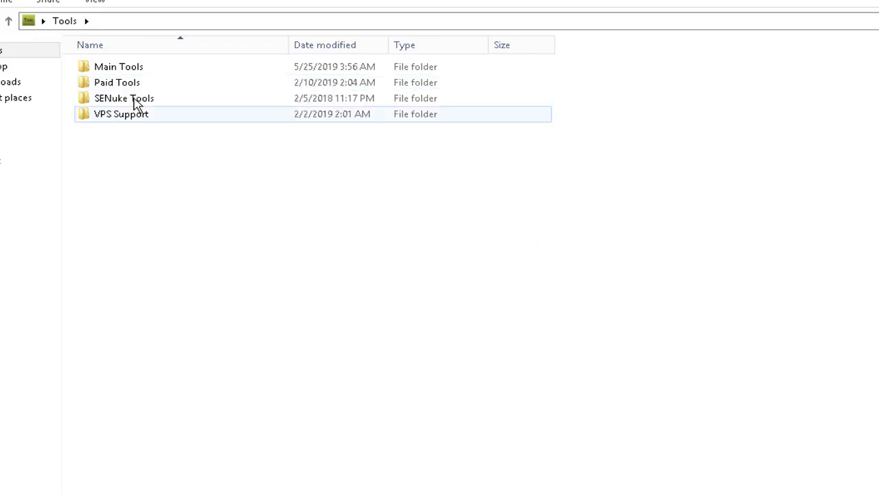
{"action": "double_click", "coordinate": [124, 98]}
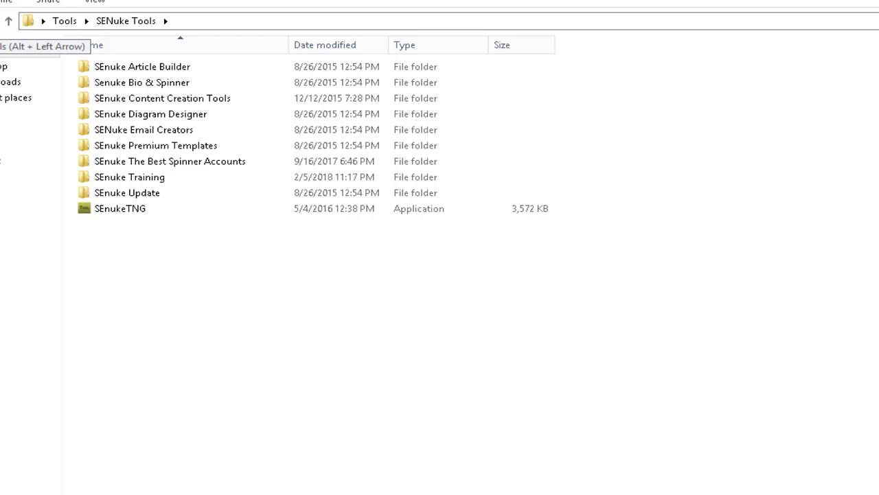
{"action": "left_click", "coordinate": [8, 20]}
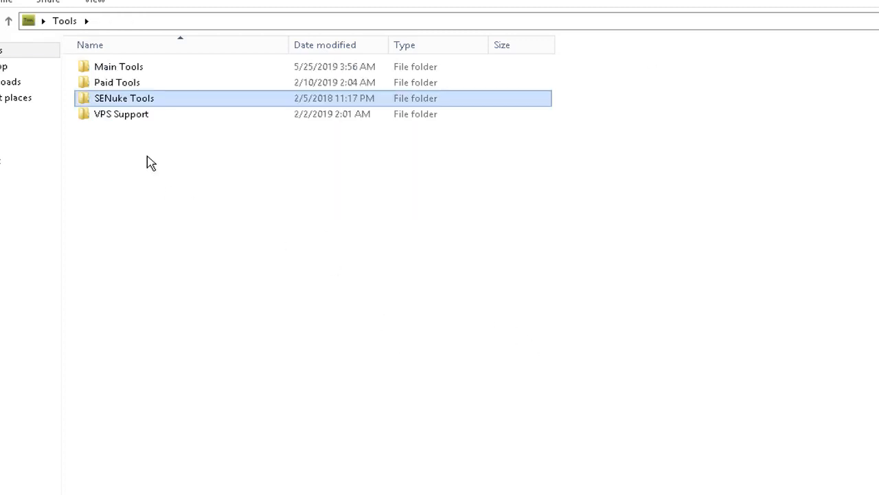
{"action": "double_click", "coordinate": [121, 114]}
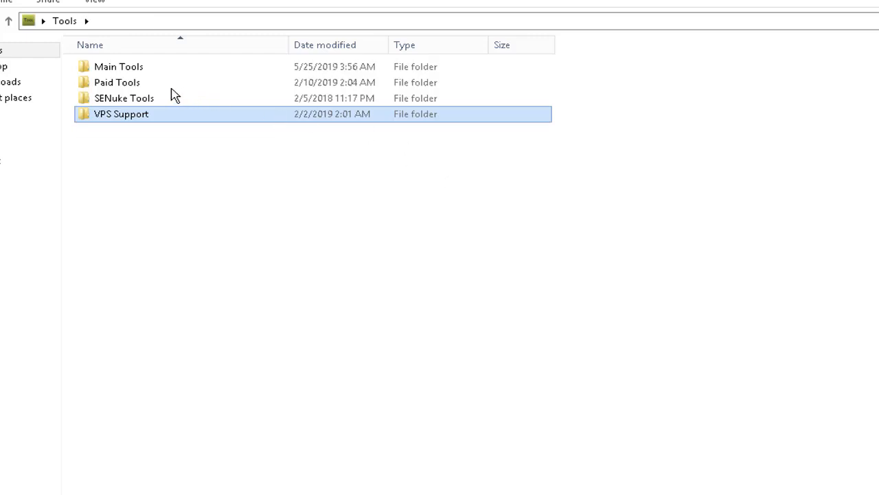
{"action": "double_click", "coordinate": [118, 66]}
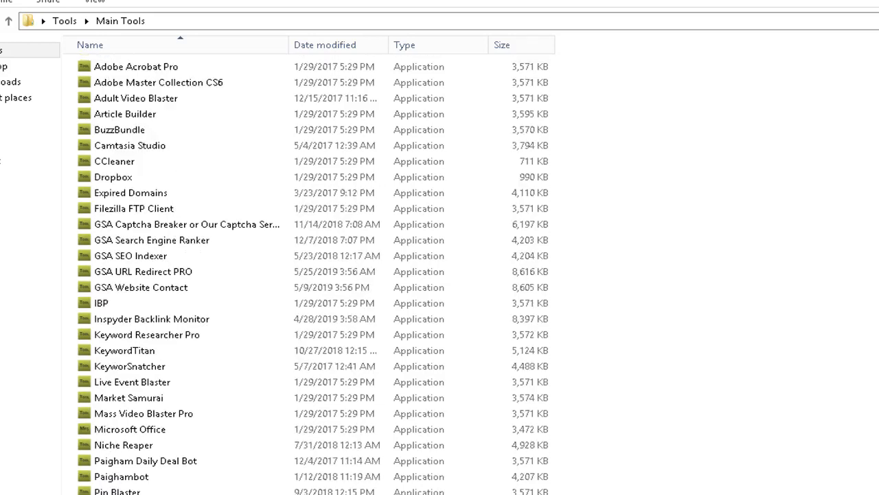
{"action": "left_click", "coordinate": [130, 145]}
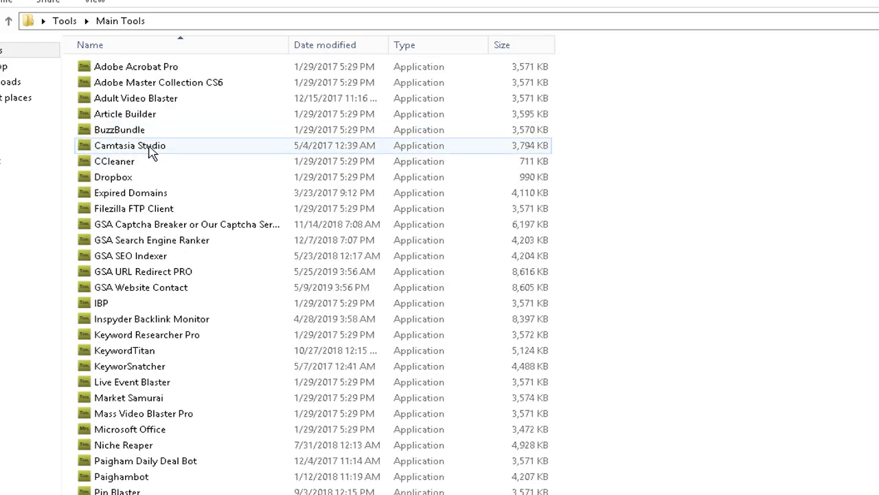
{"action": "mouse_move", "coordinate": [690, 209]}
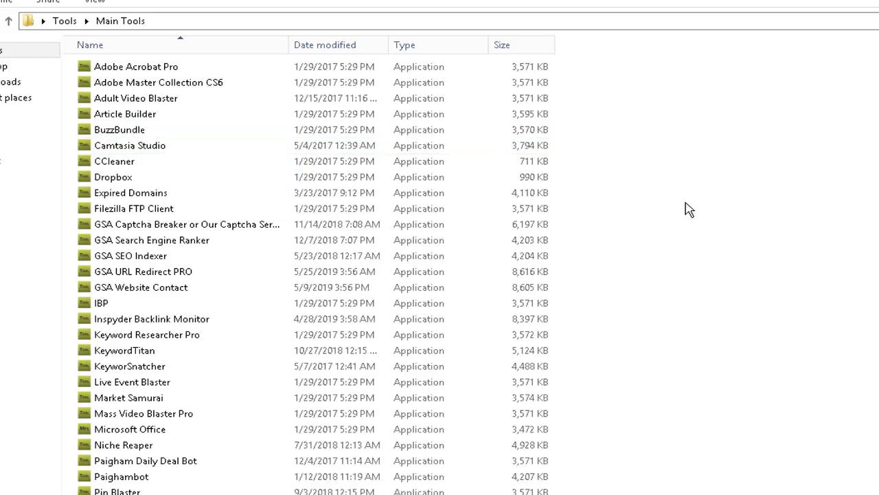
{"action": "mouse_move", "coordinate": [721, 238]}
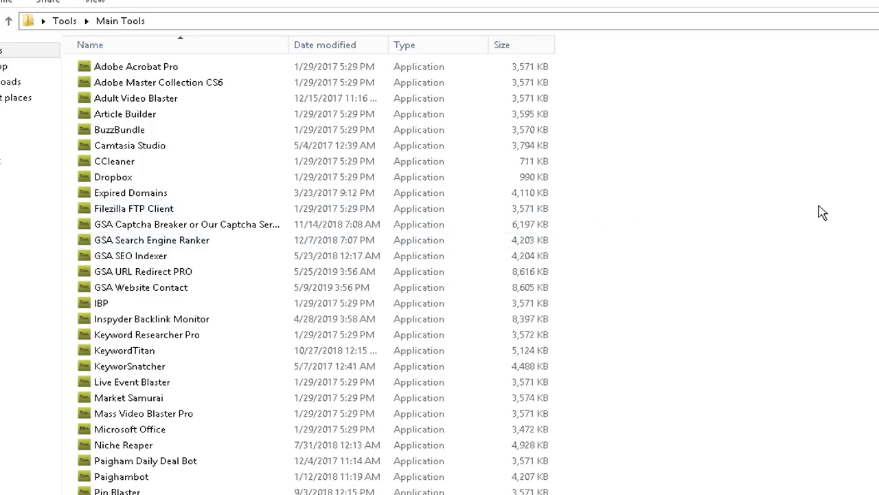
{"action": "mouse_move", "coordinate": [856, 221]}
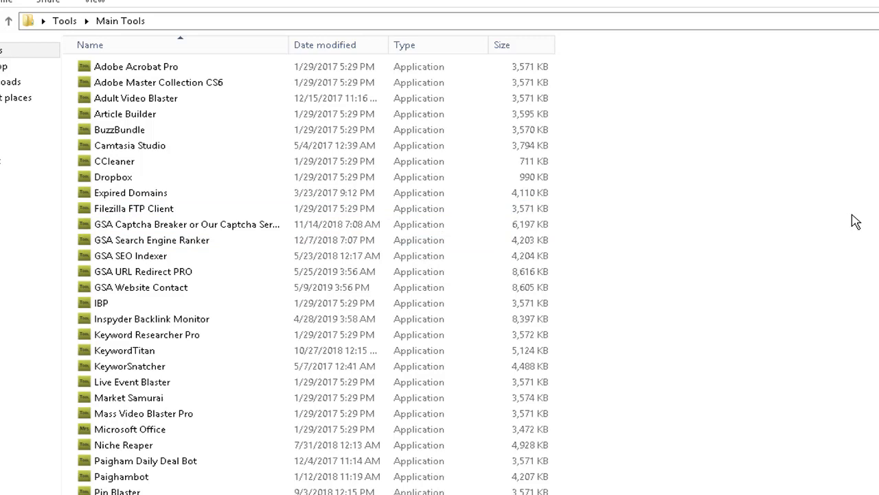
{"action": "left_click", "coordinate": [144, 351]}
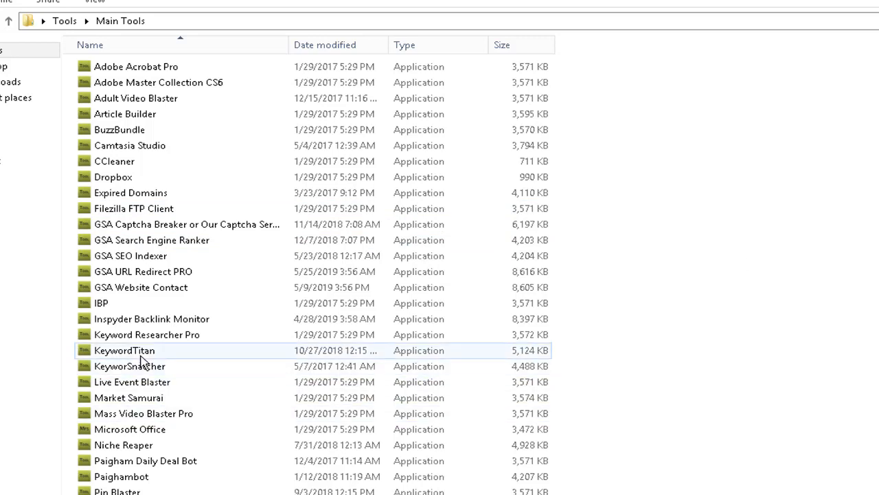
{"action": "mouse_move", "coordinate": [141, 360]}
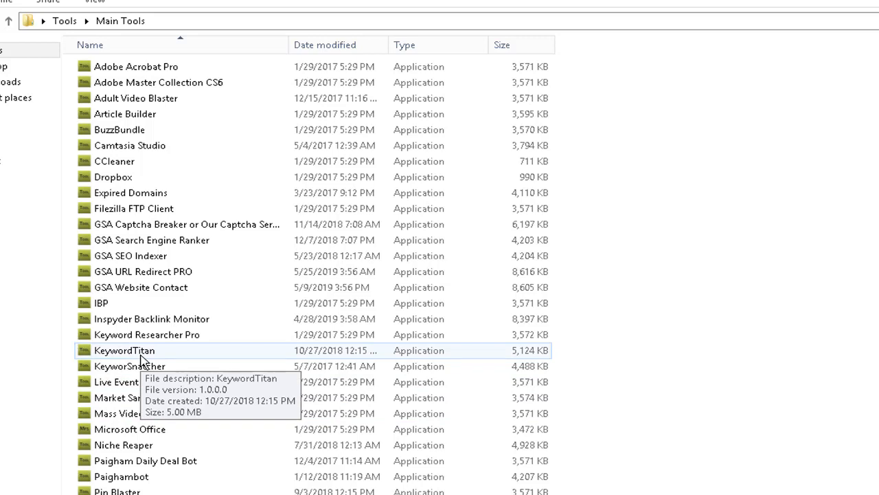
{"action": "left_click", "coordinate": [132, 382]}
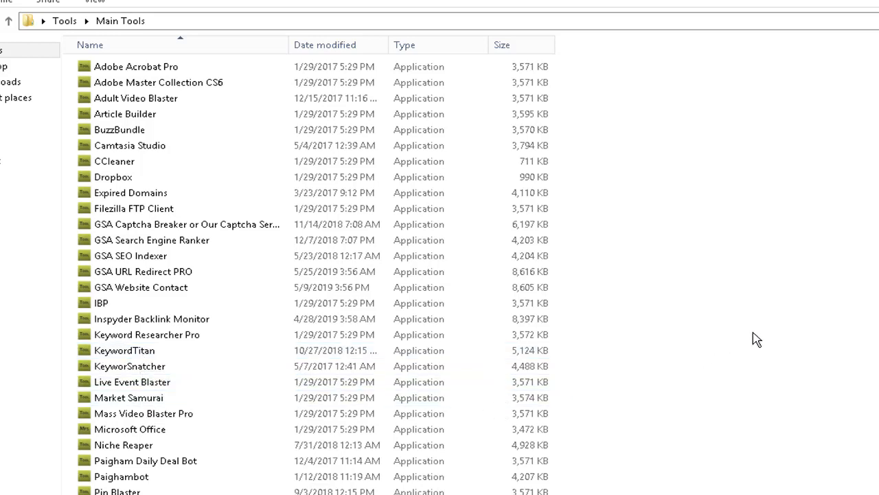
{"action": "scroll", "scroll_direction": "down", "scroll_amount": 3}
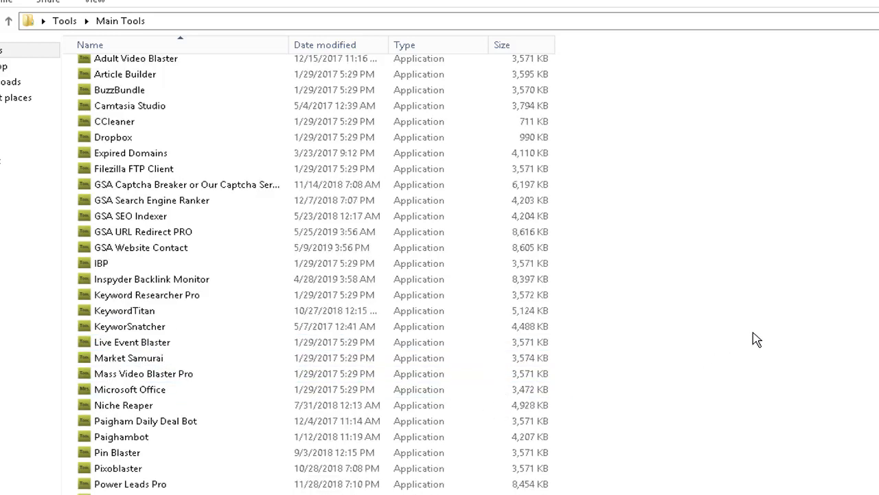
{"action": "scroll", "scroll_direction": "down", "scroll_amount": 3}
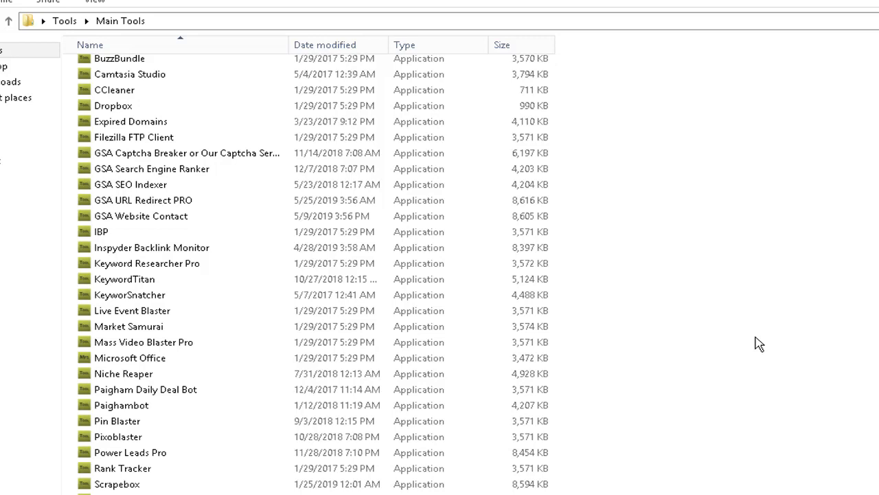
{"action": "mouse_move", "coordinate": [774, 349]}
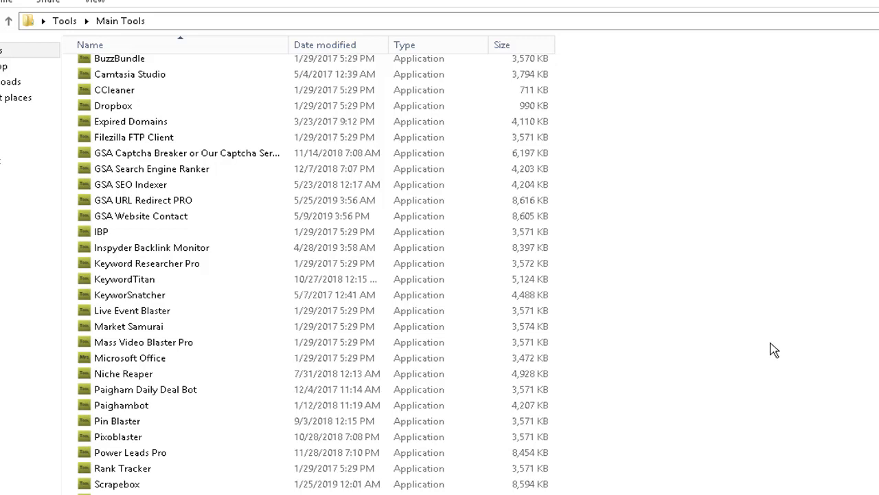
{"action": "scroll", "scroll_direction": "up", "scroll_amount": 3}
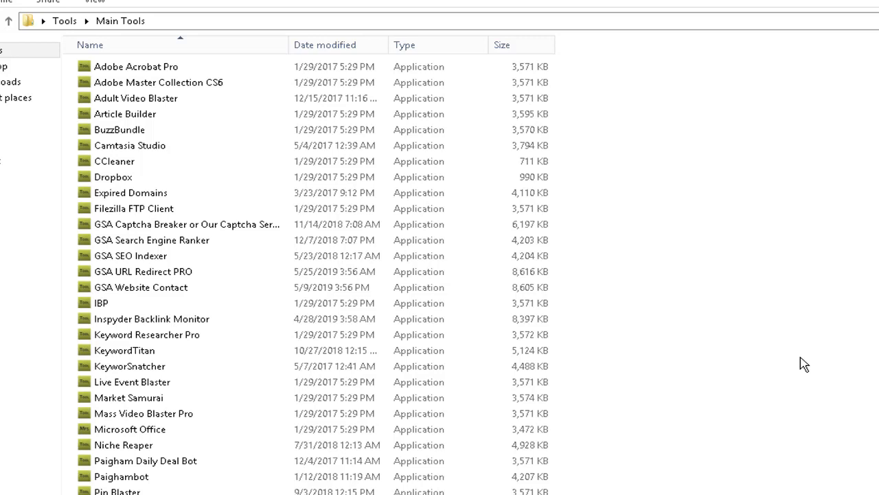
{"action": "mouse_move", "coordinate": [269, 405]}
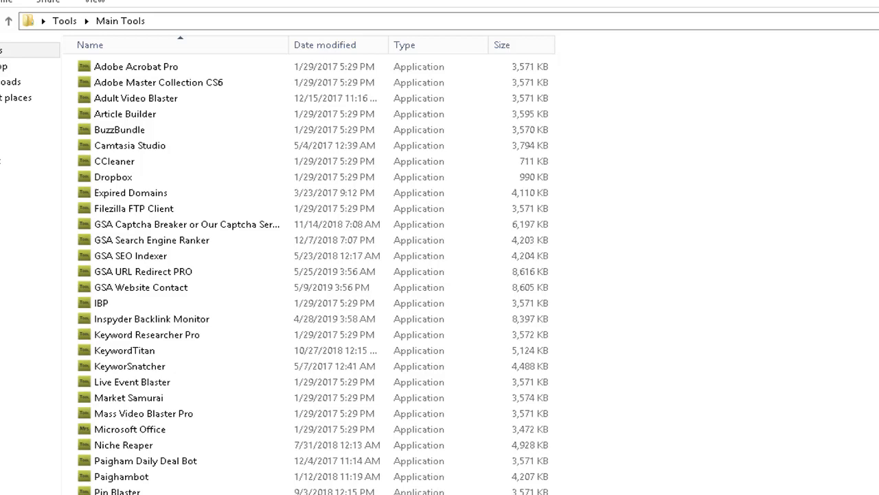
{"action": "scroll", "scroll_direction": "down", "scroll_amount": 3}
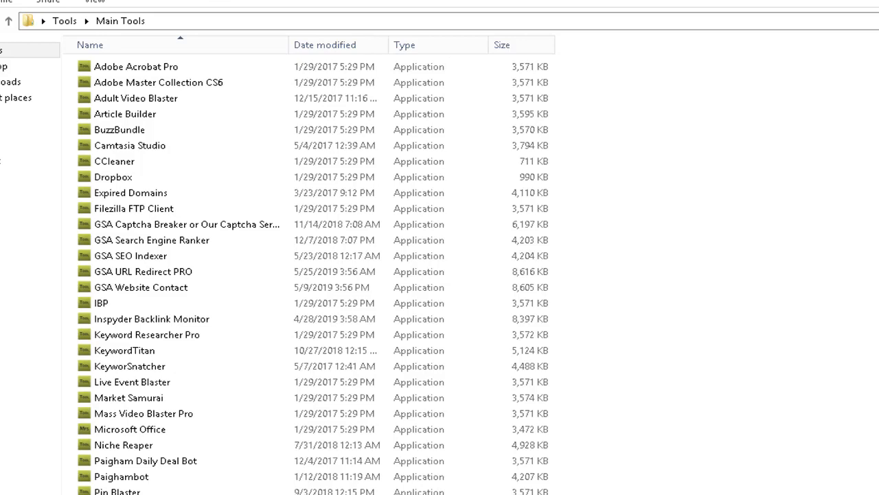
Step: Go back up to Tools and open Paid Tools, listing Ahrefs through ZennoPoster Pro
{"action": "left_click", "coordinate": [8, 20]}
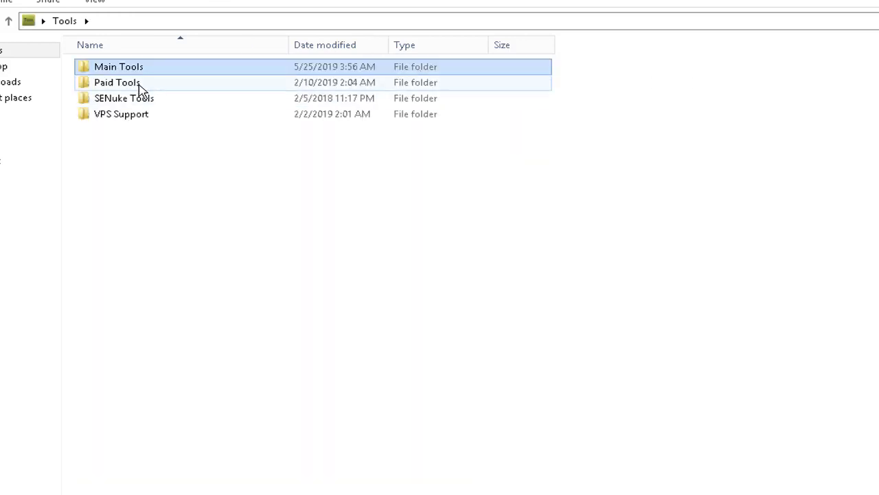
{"action": "double_click", "coordinate": [117, 82]}
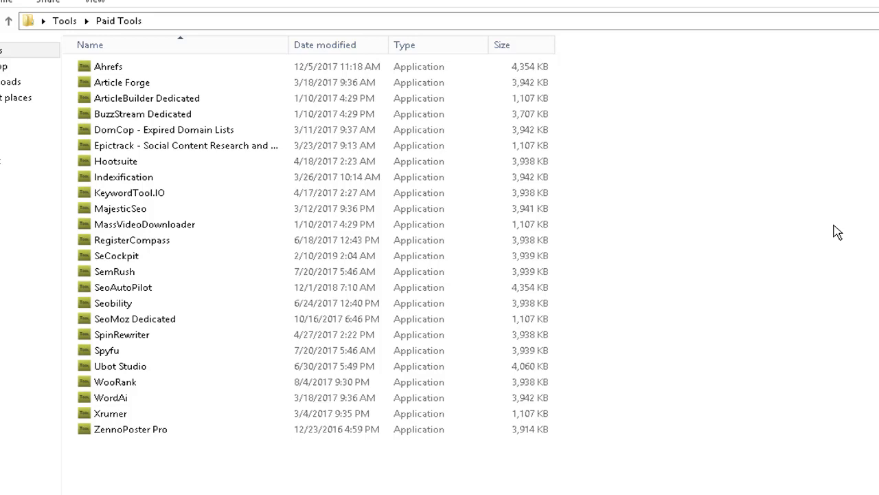
{"action": "mouse_move", "coordinate": [671, 312]}
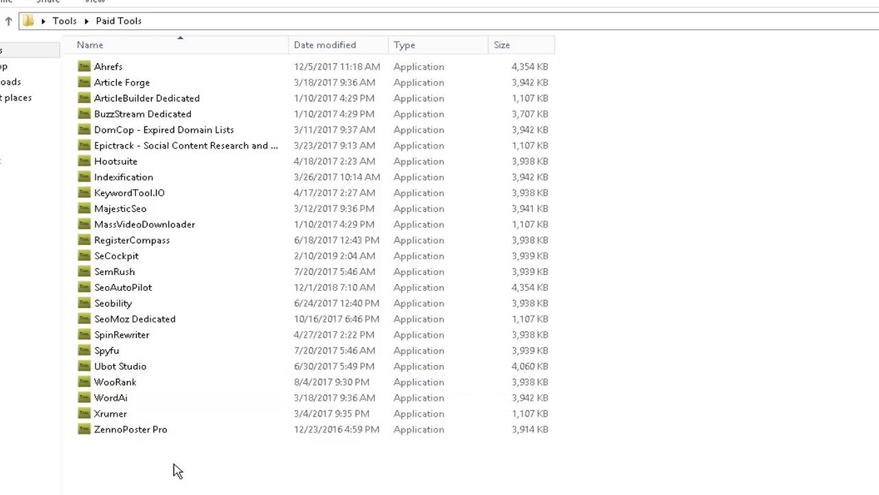
{"action": "mouse_move", "coordinate": [630, 489]}
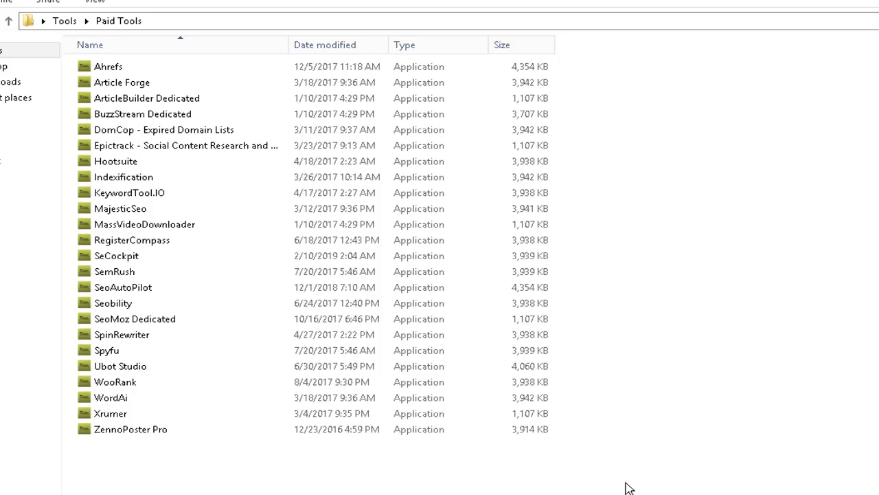
{"action": "left_click", "coordinate": [185, 144]}
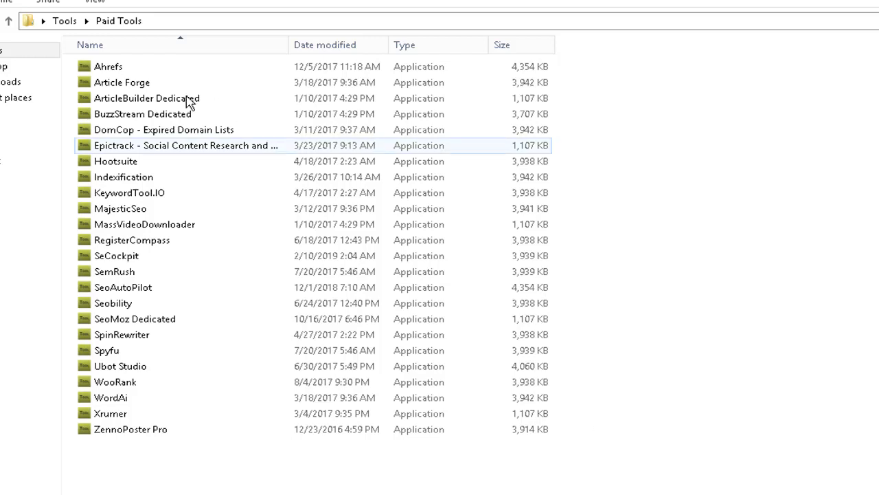